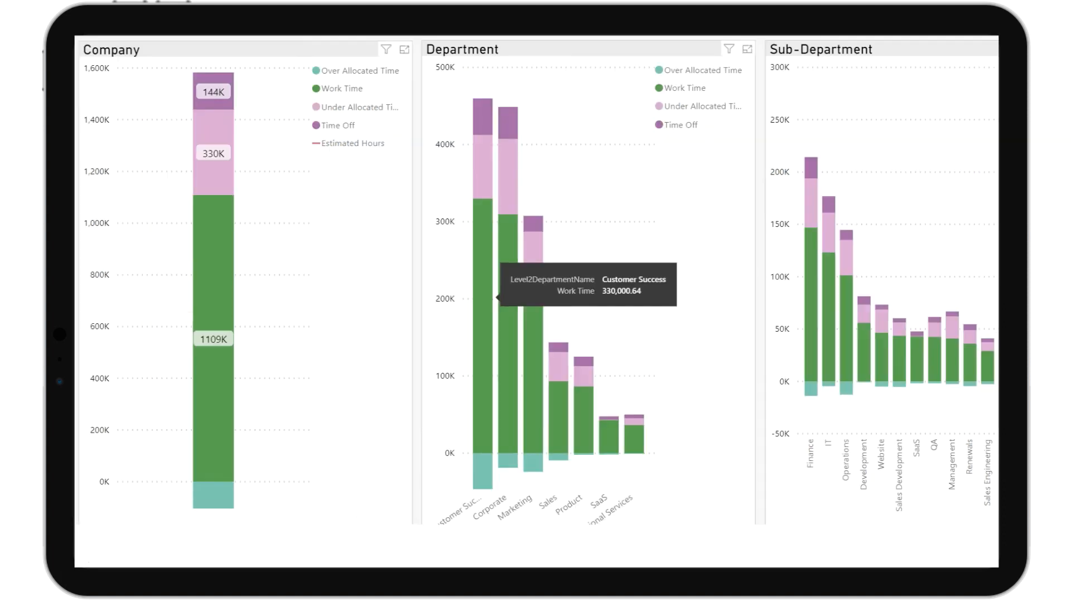
mouse_move(506, 314)
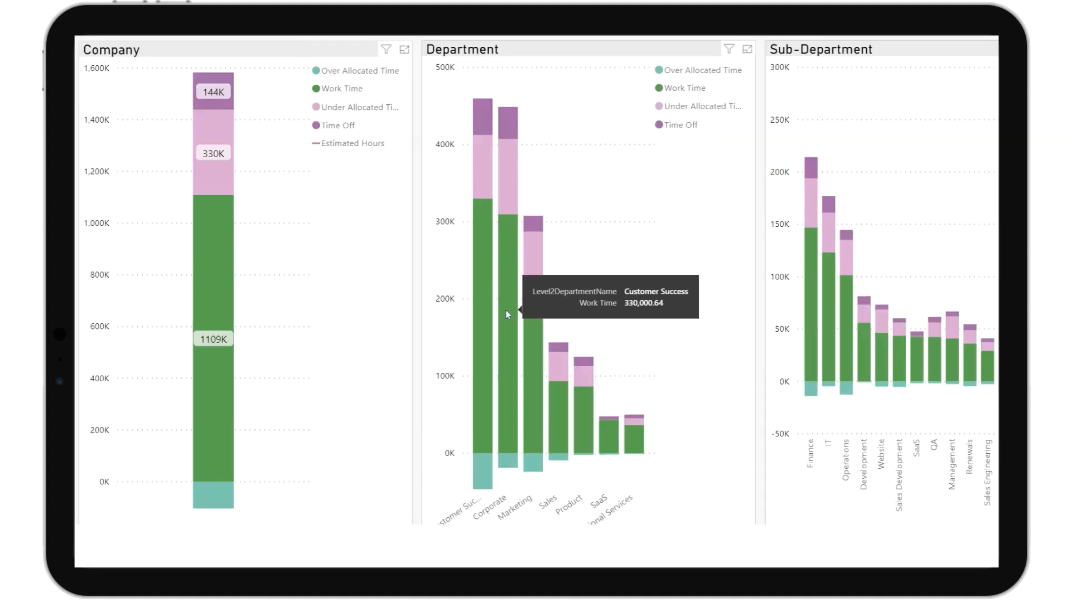
mouse_move(521, 318)
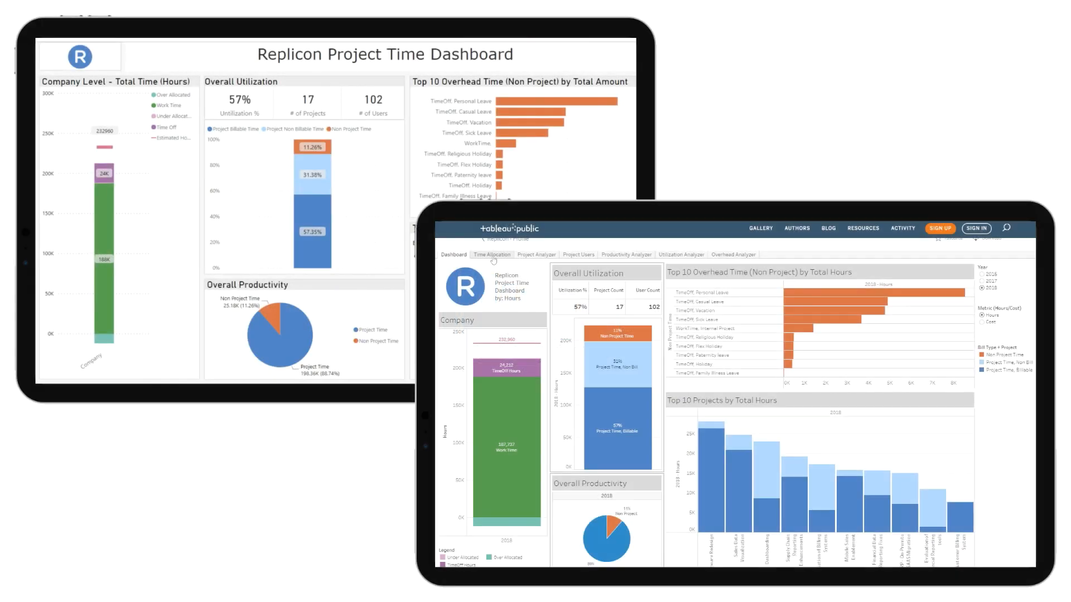
Step through the Project Analyzer, Project Users and Productivity Analyzer views of the workbook
click(491, 254)
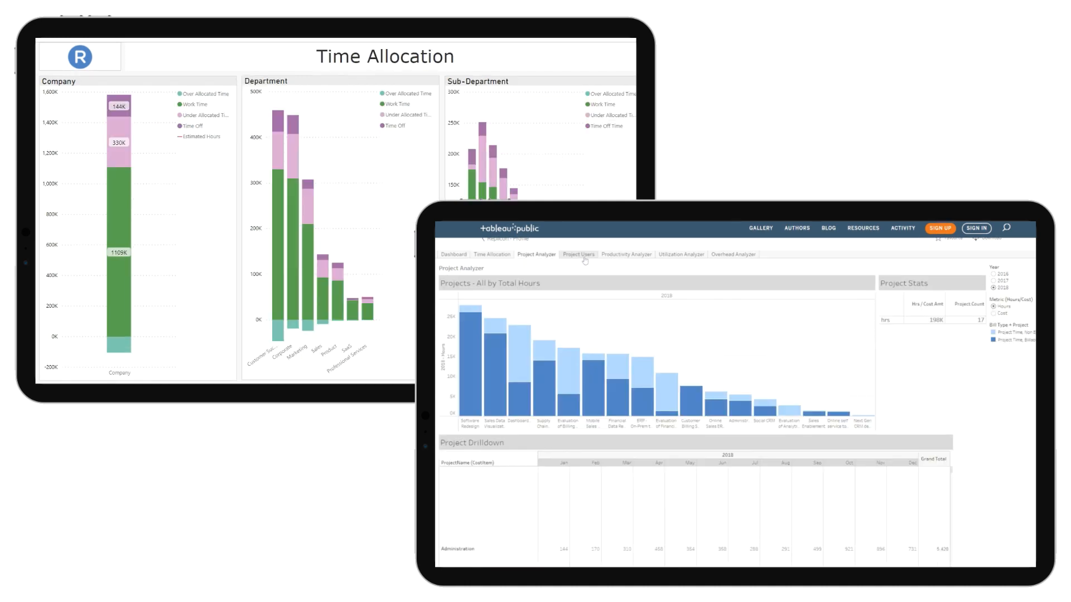
click(578, 255)
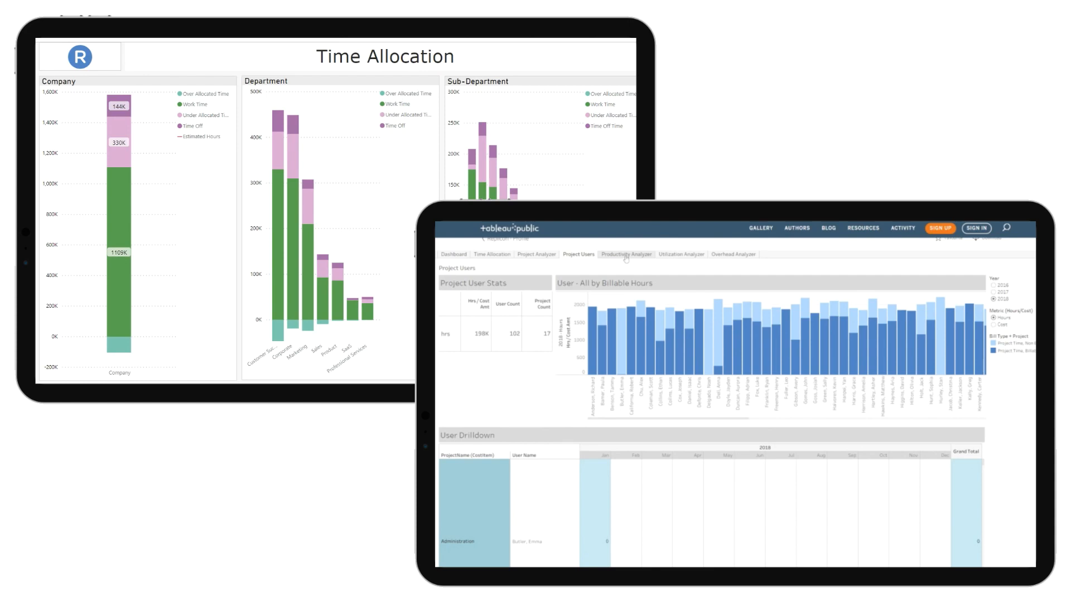
click(625, 254)
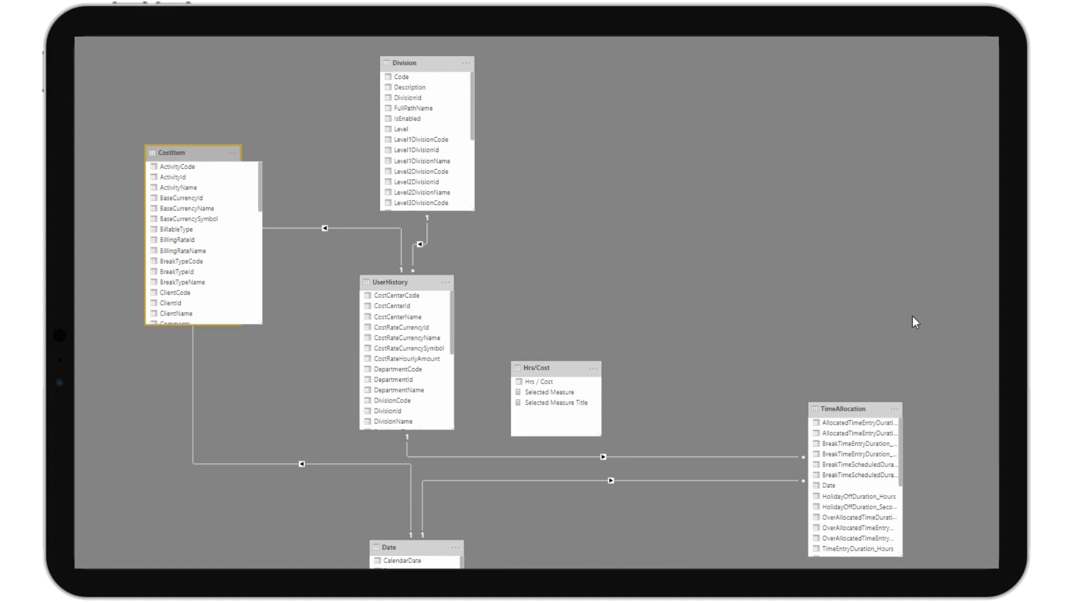
Inspect the Hrs/Cost table's relationships to CostItem, Division, UserHistory, Date and TimeAllocation in Model view
right_click(856, 408)
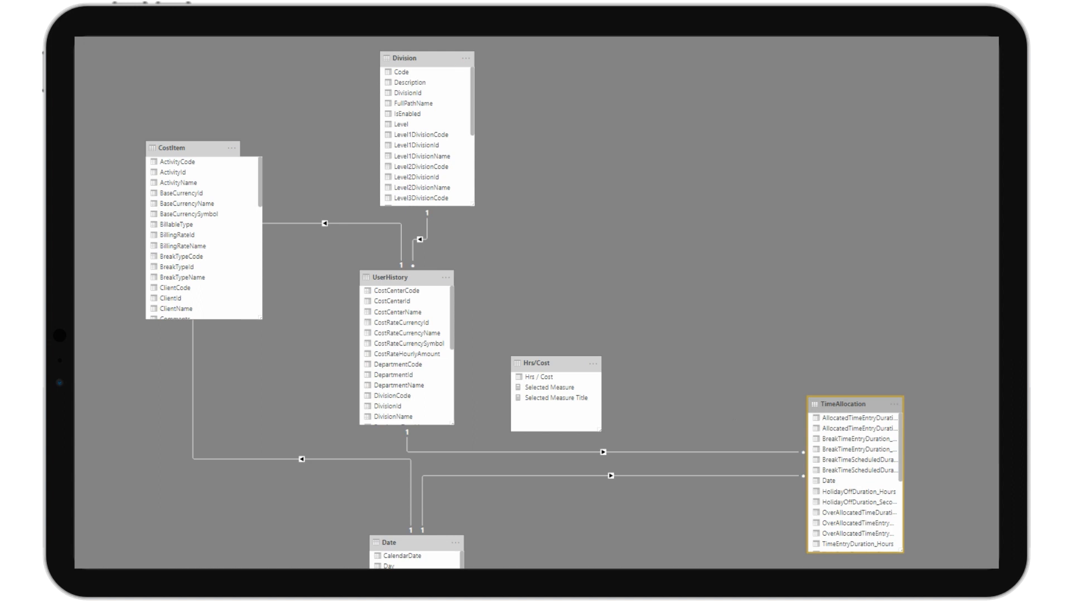
mouse_move(592, 360)
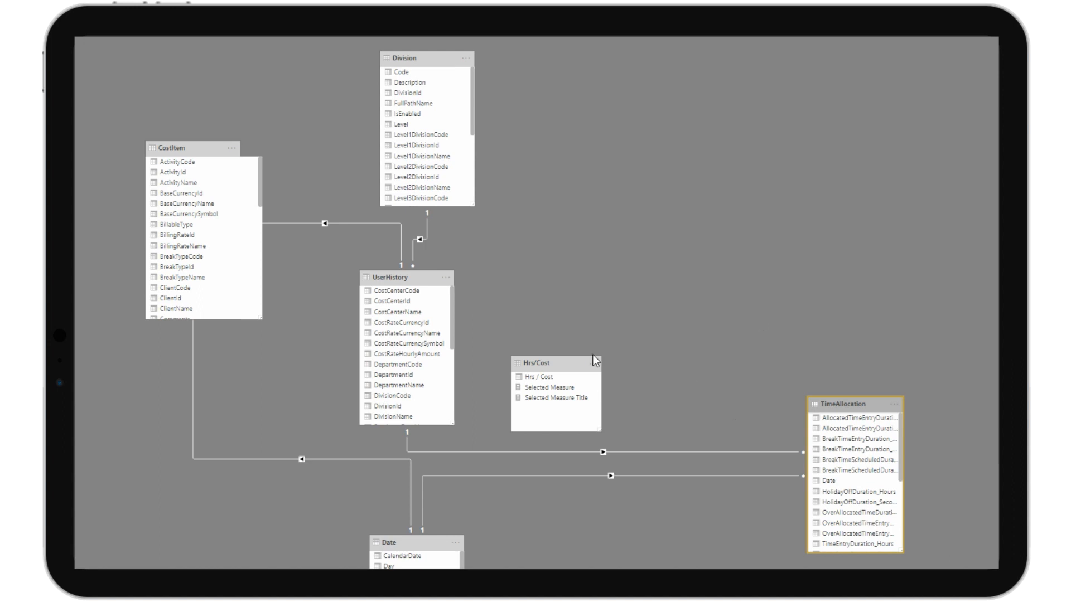
click(593, 363)
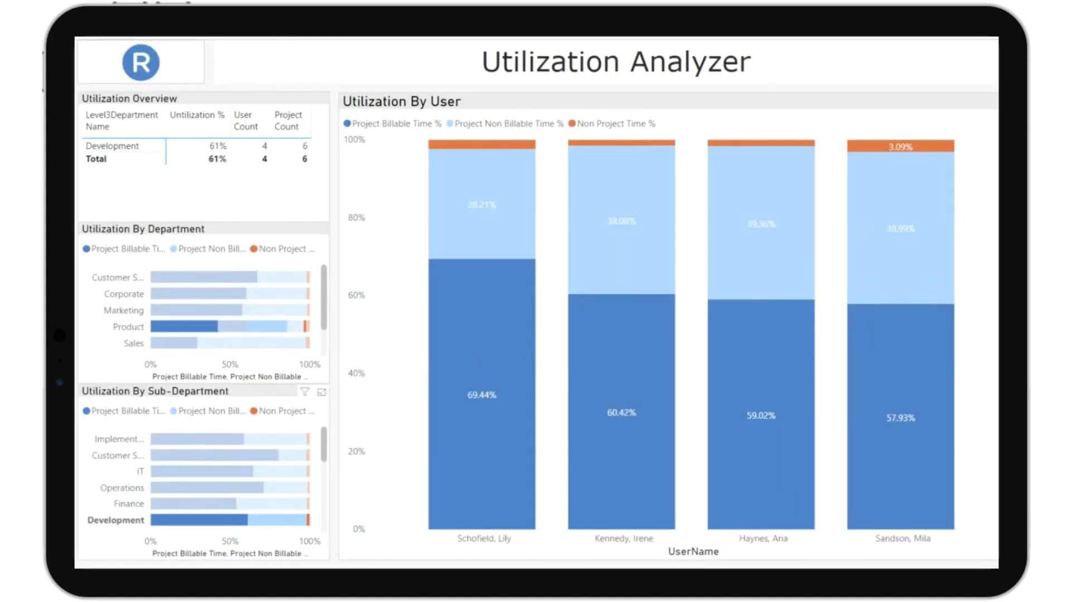
mouse_move(620, 413)
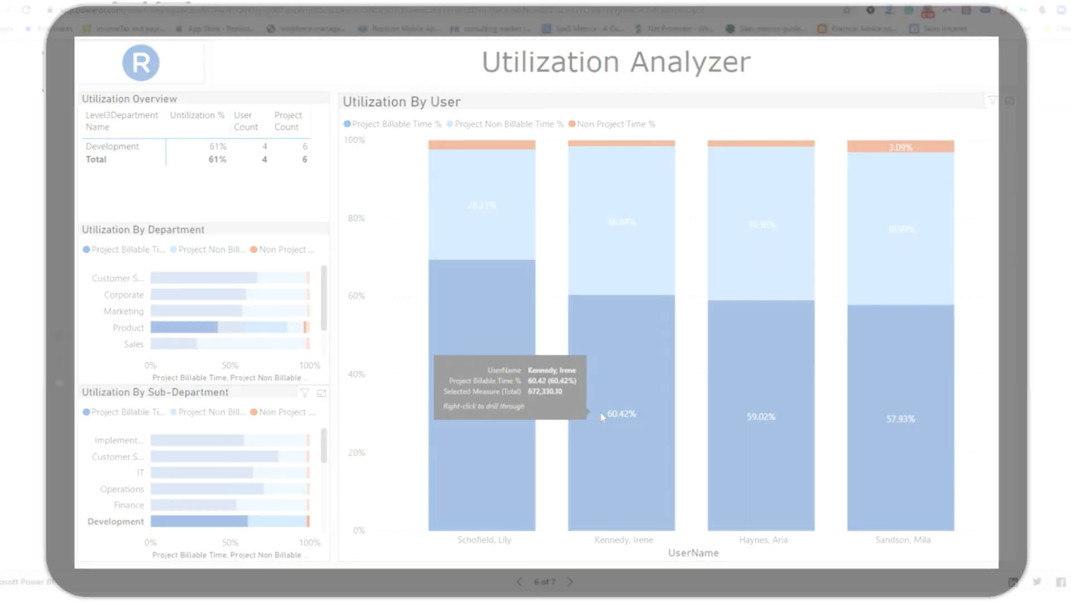